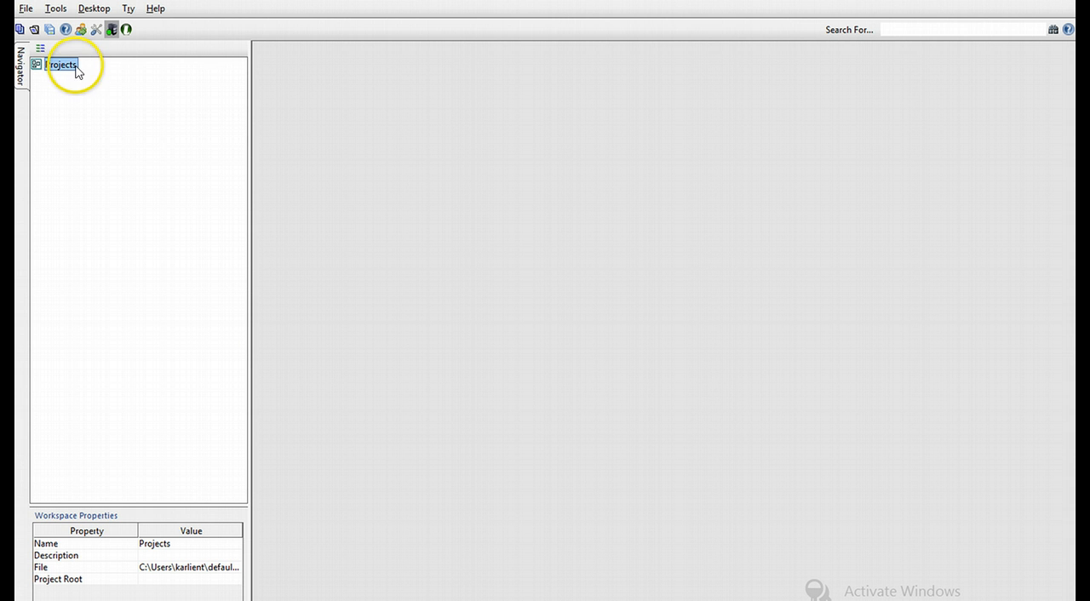
Create a soapUI project from Program Files (x86)\SmartBear\soapUI-Pro-4.5.2\sample-service.wsdl
{"action": "left_click", "coordinate": [25, 9]}
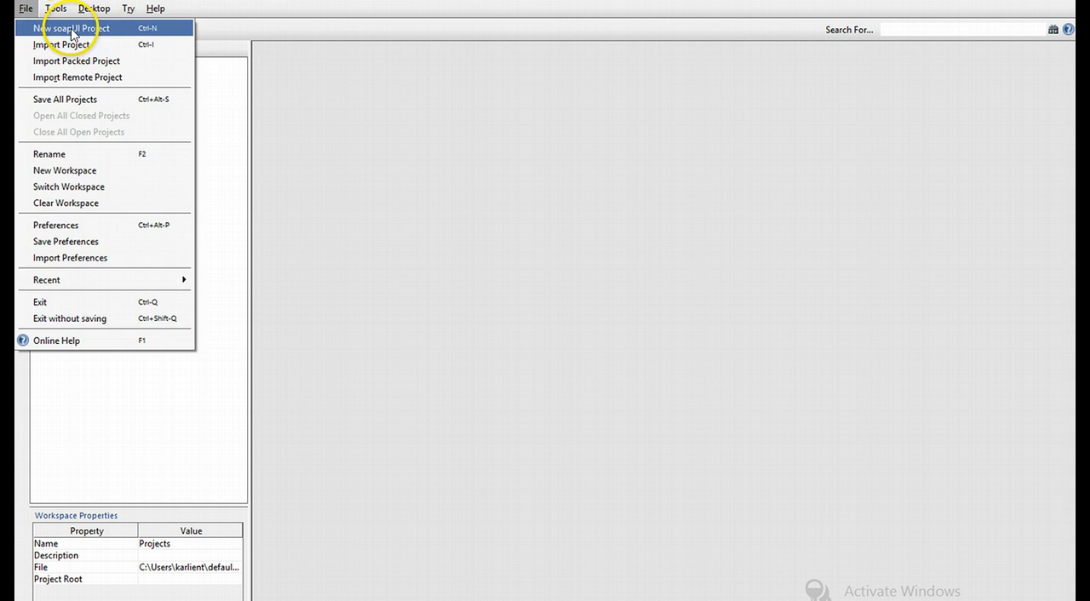
{"action": "left_click", "coordinate": [71, 27]}
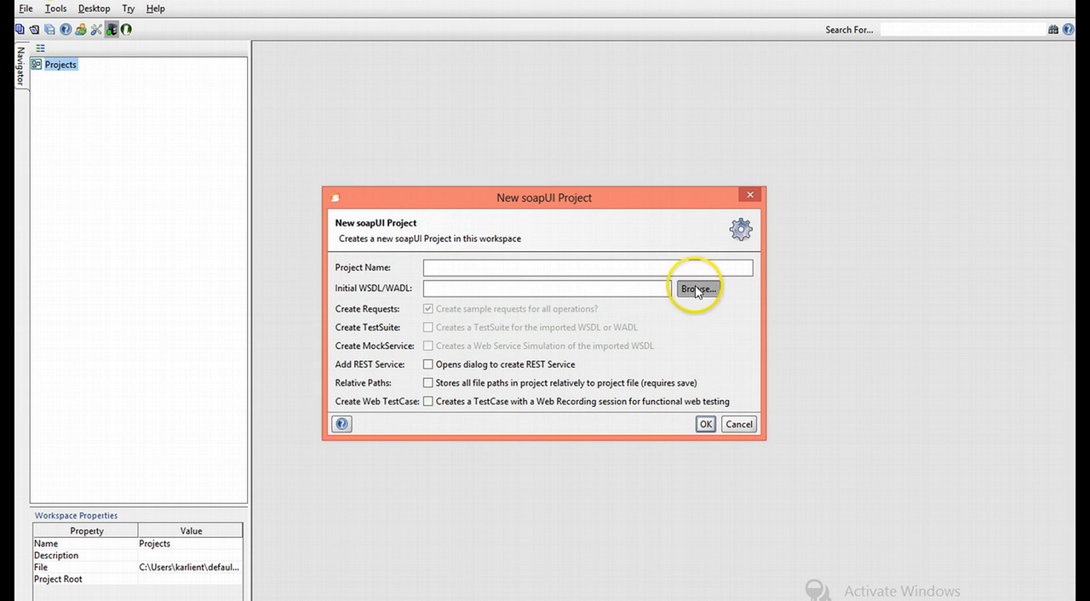
{"action": "left_click", "coordinate": [697, 288]}
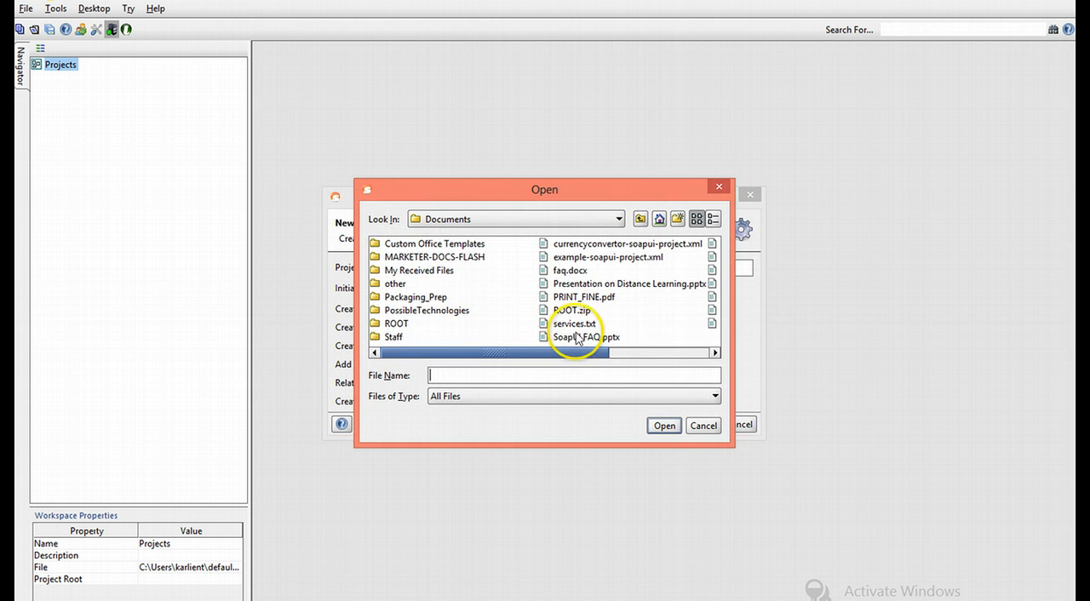
{"action": "left_click", "coordinate": [617, 219]}
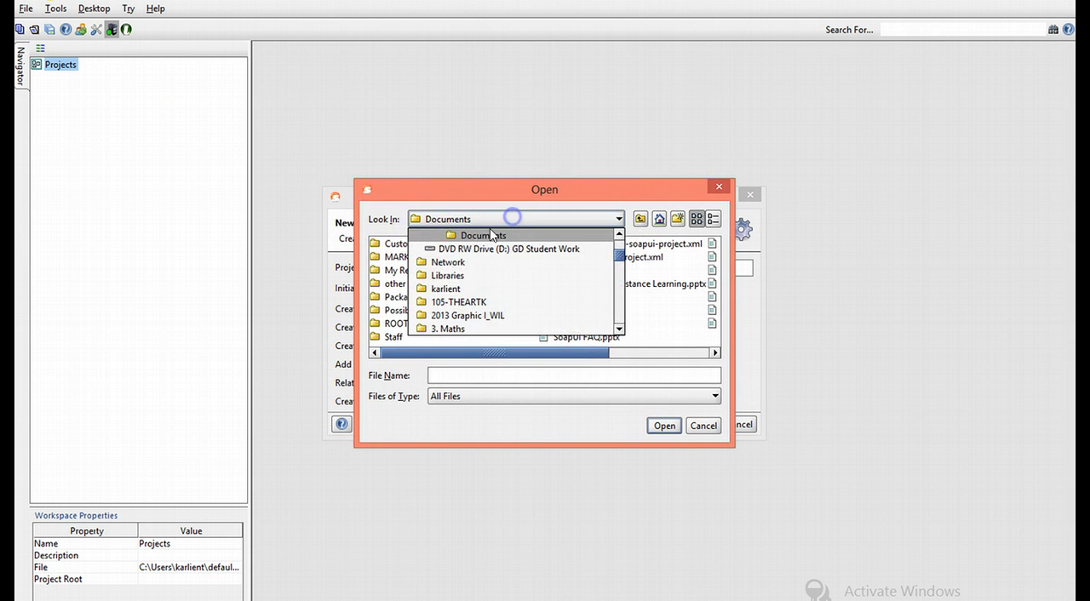
{"action": "mouse_move", "coordinate": [490, 316]}
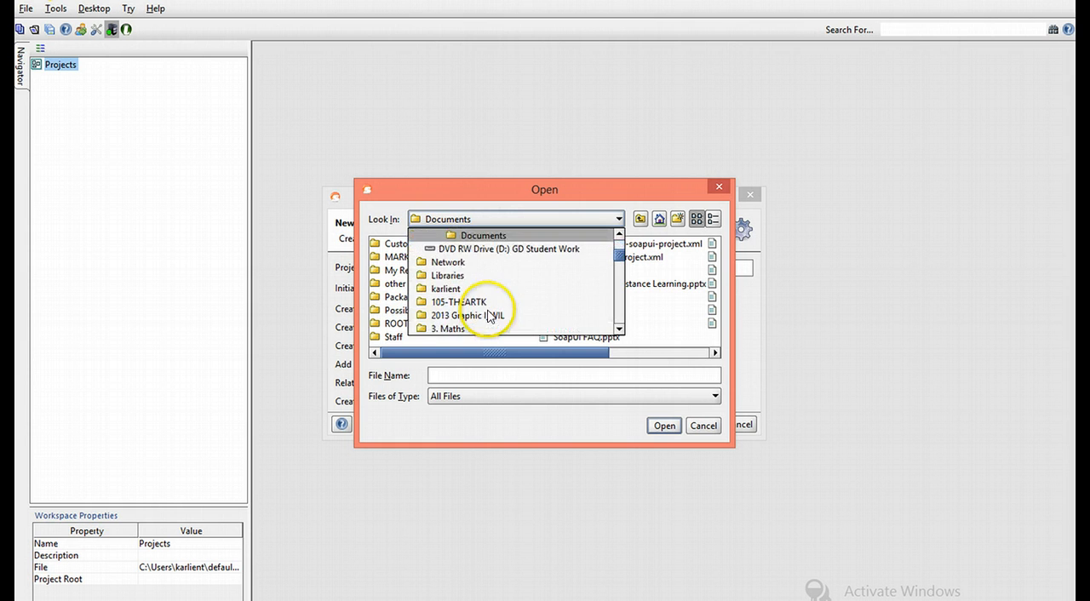
{"action": "left_click", "coordinate": [451, 249]}
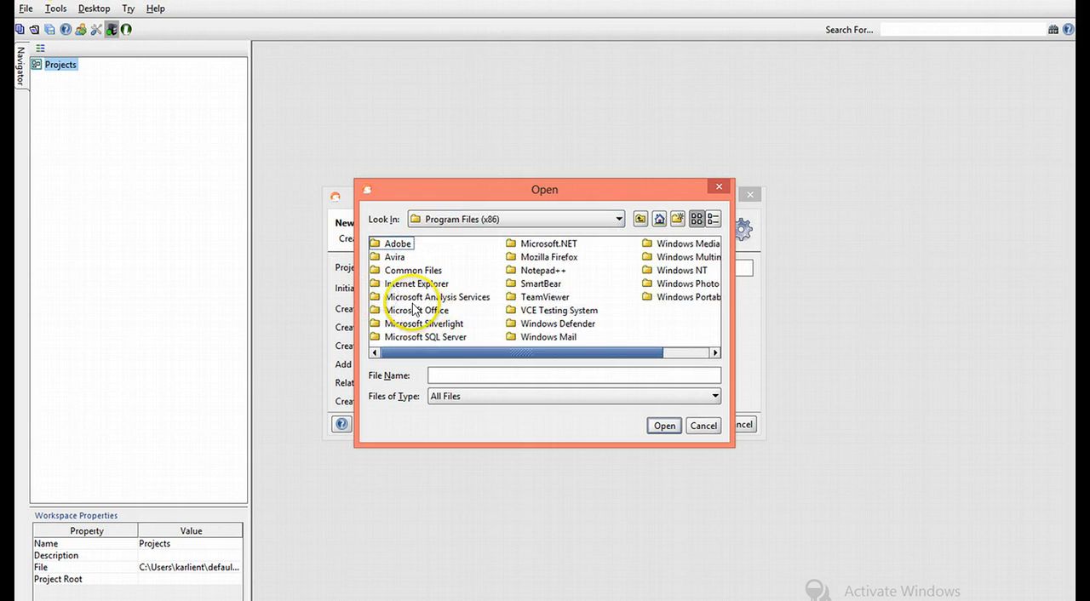
{"action": "double_click", "coordinate": [541, 283]}
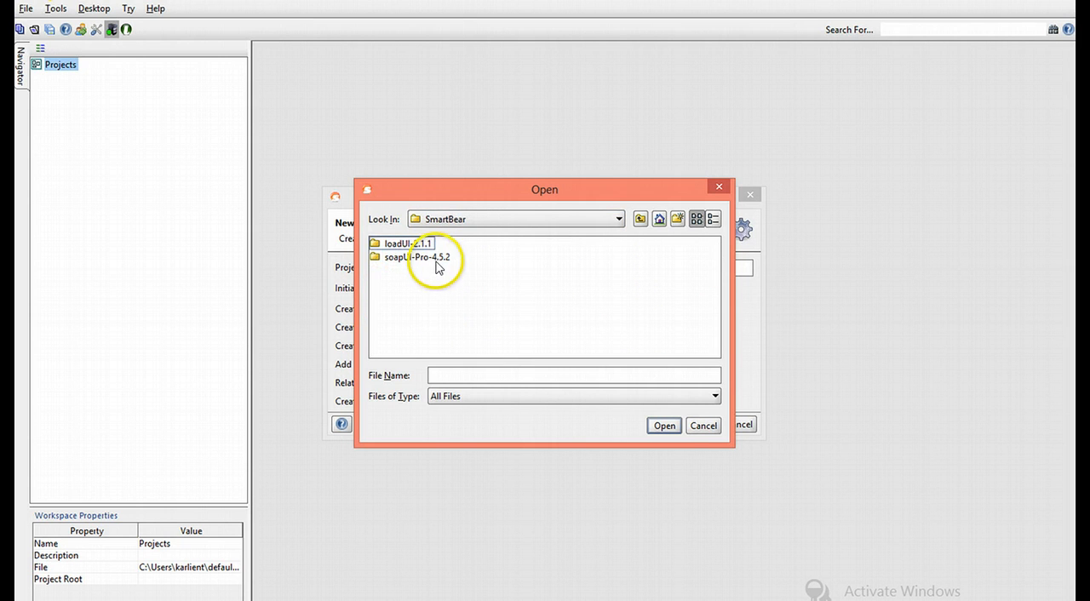
{"action": "double_click", "coordinate": [427, 258]}
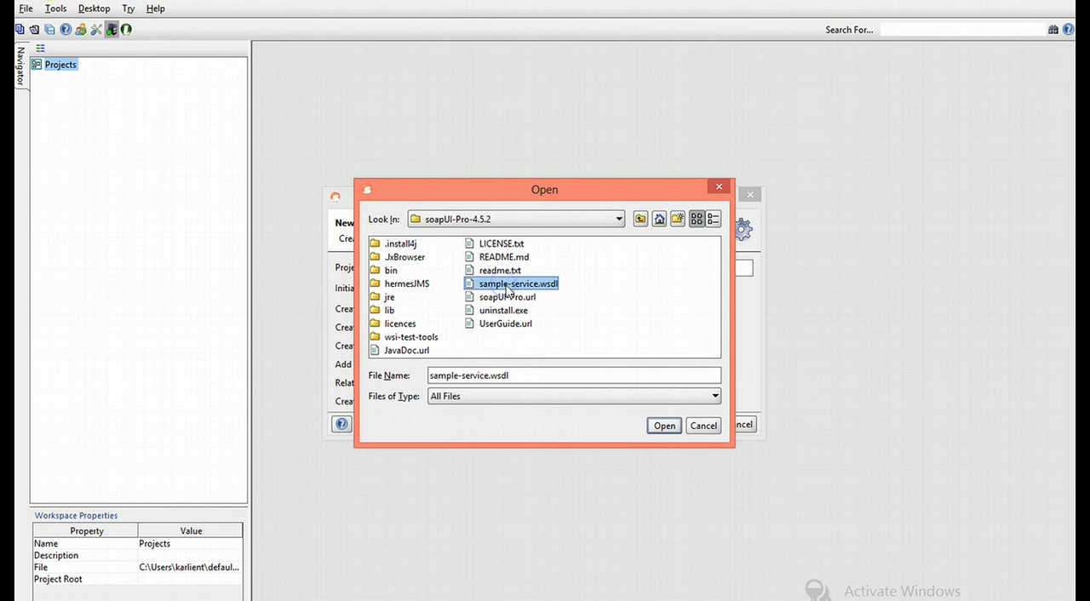
{"action": "left_click", "coordinate": [664, 425]}
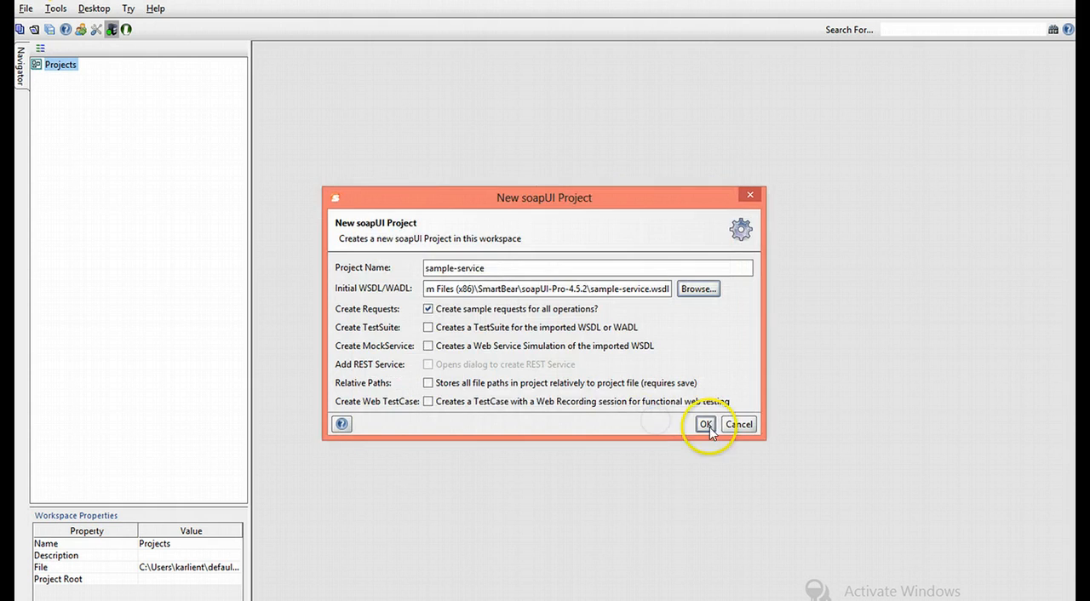
{"action": "left_click", "coordinate": [705, 424]}
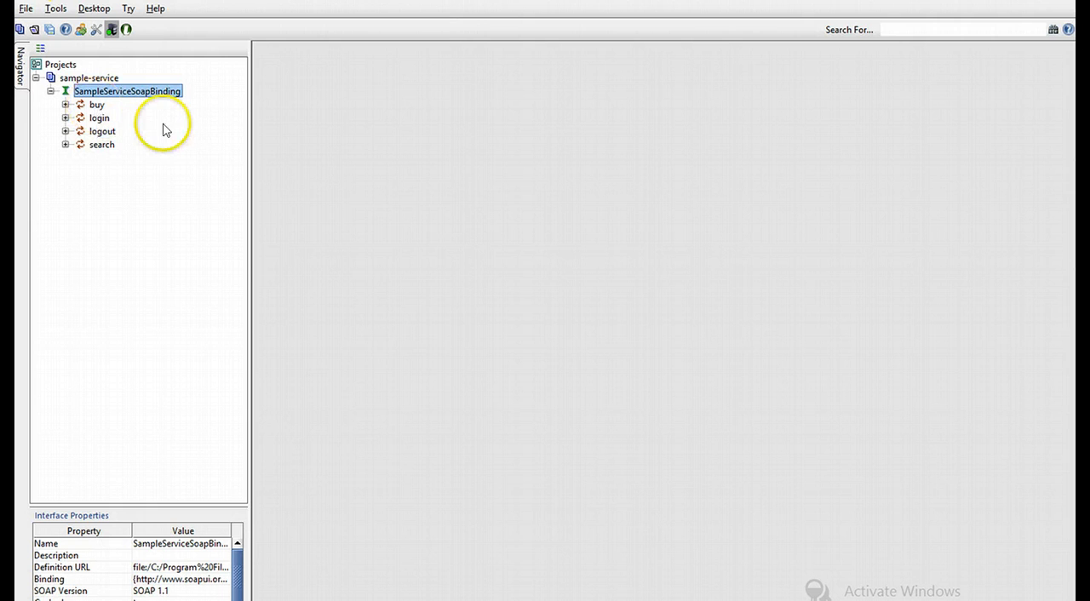
Generate a SampleServiceSoapBinding TestSuite with buy, login, logout and search TestCases, then close it
{"action": "right_click", "coordinate": [128, 91]}
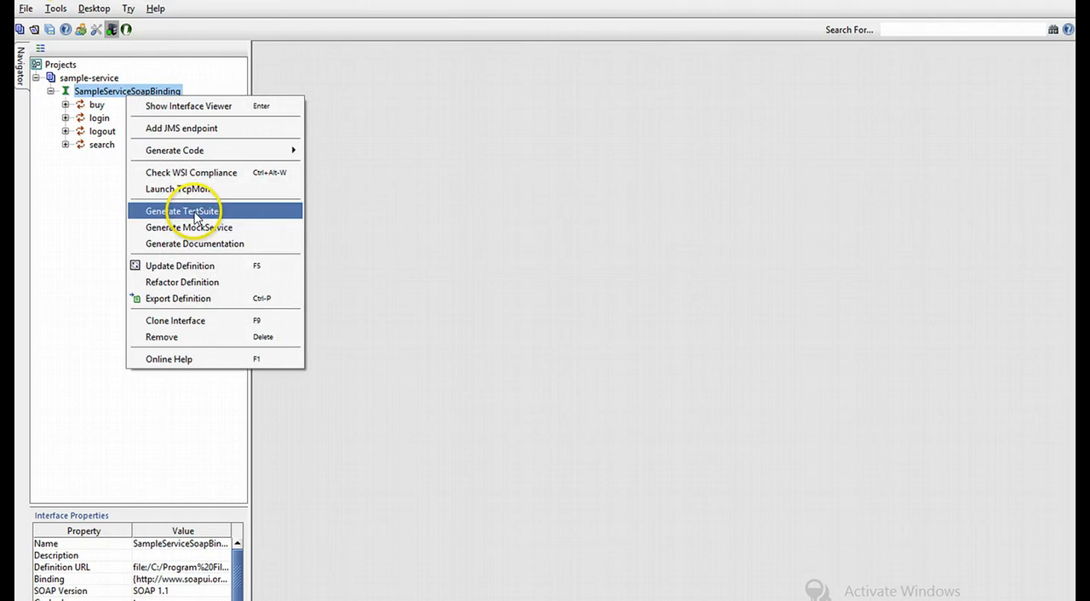
{"action": "left_click", "coordinate": [183, 211]}
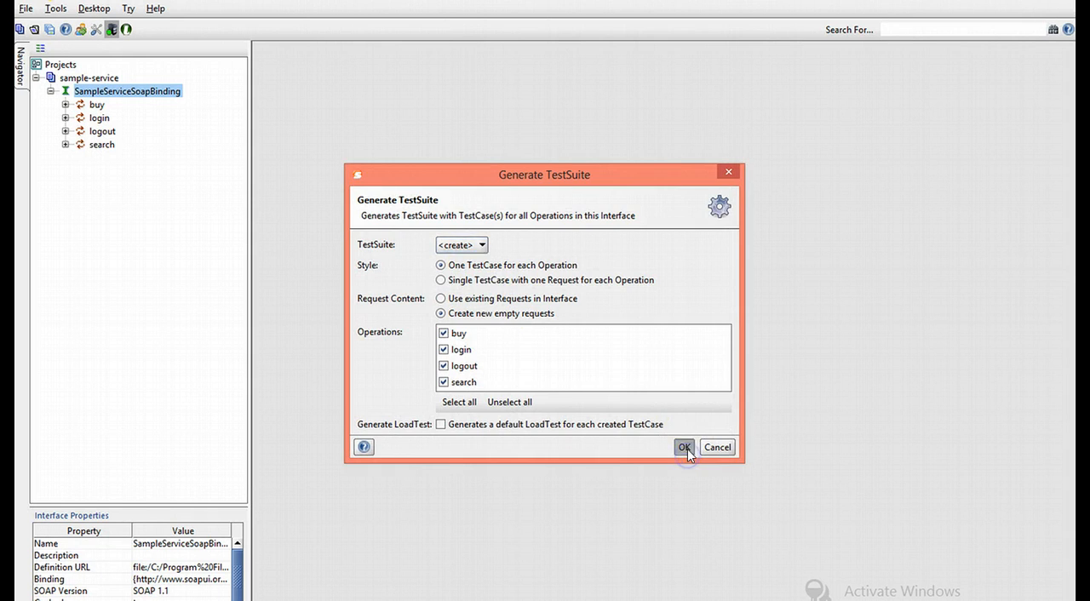
{"action": "left_click", "coordinate": [684, 447]}
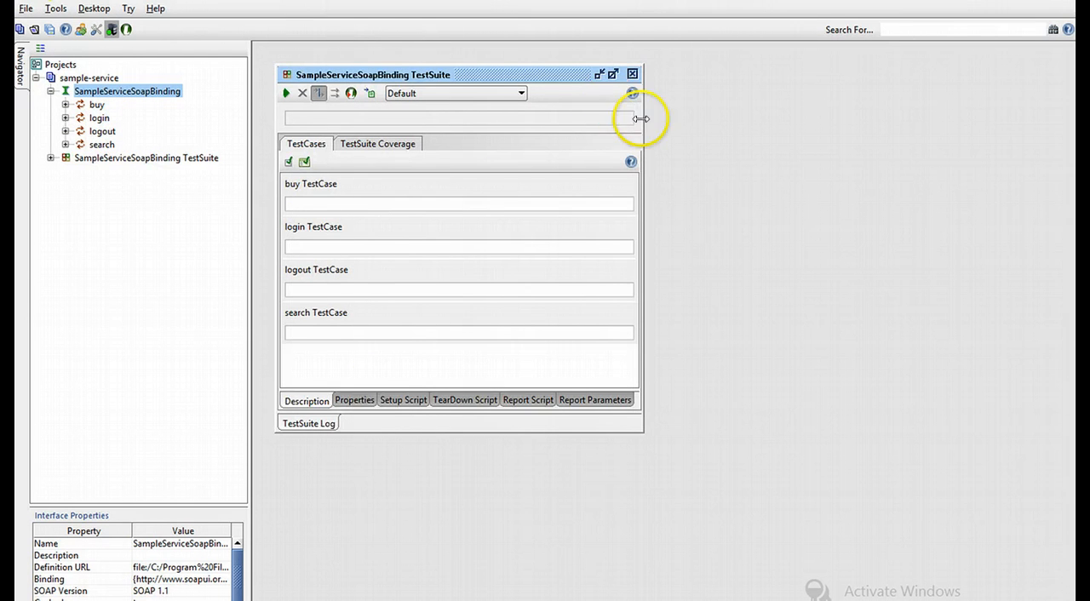
{"action": "left_click", "coordinate": [98, 117]}
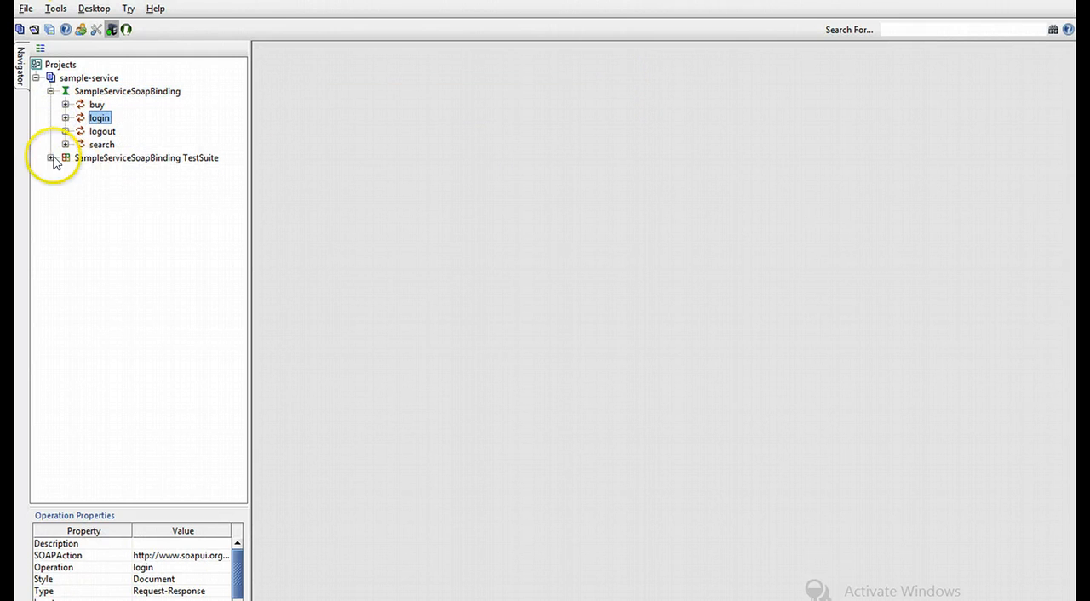
Expand the login TestCase and view its Test Steps and Security Tests groups
{"action": "left_click", "coordinate": [54, 158]}
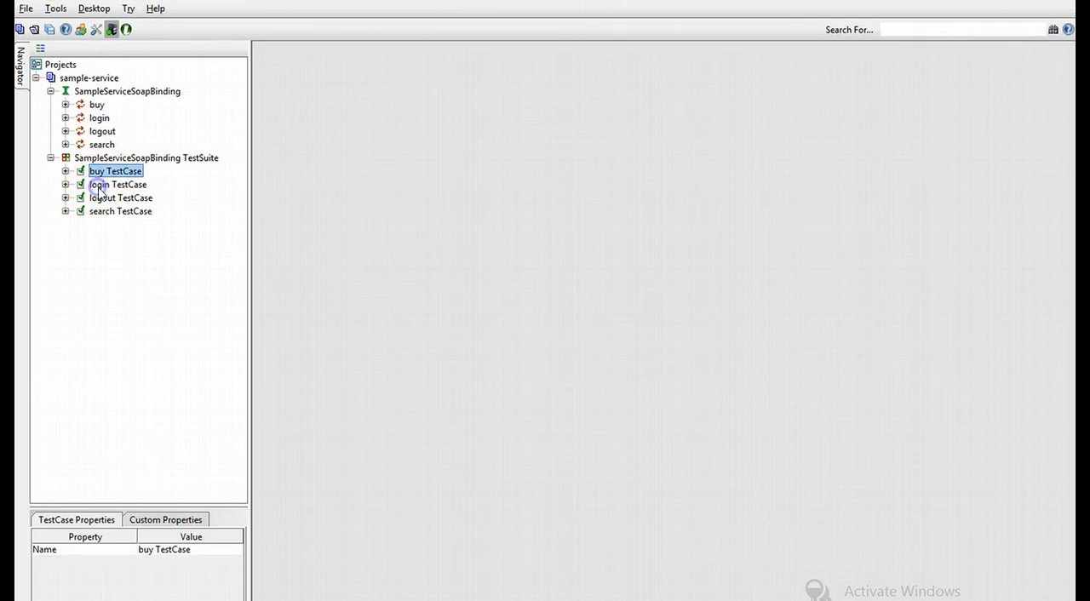
{"action": "left_click", "coordinate": [118, 185]}
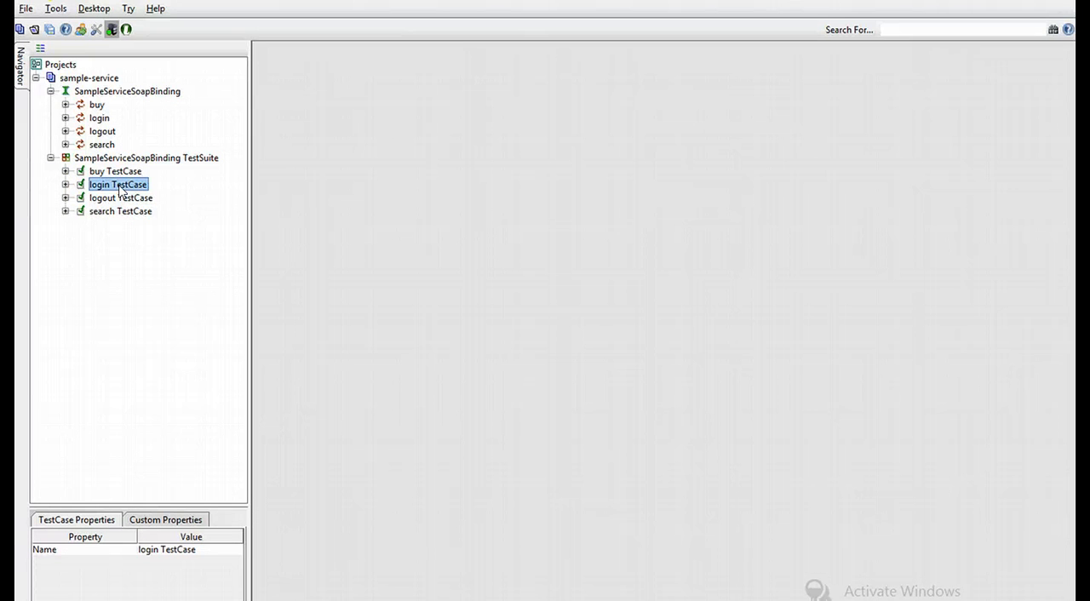
{"action": "double_click", "coordinate": [118, 184]}
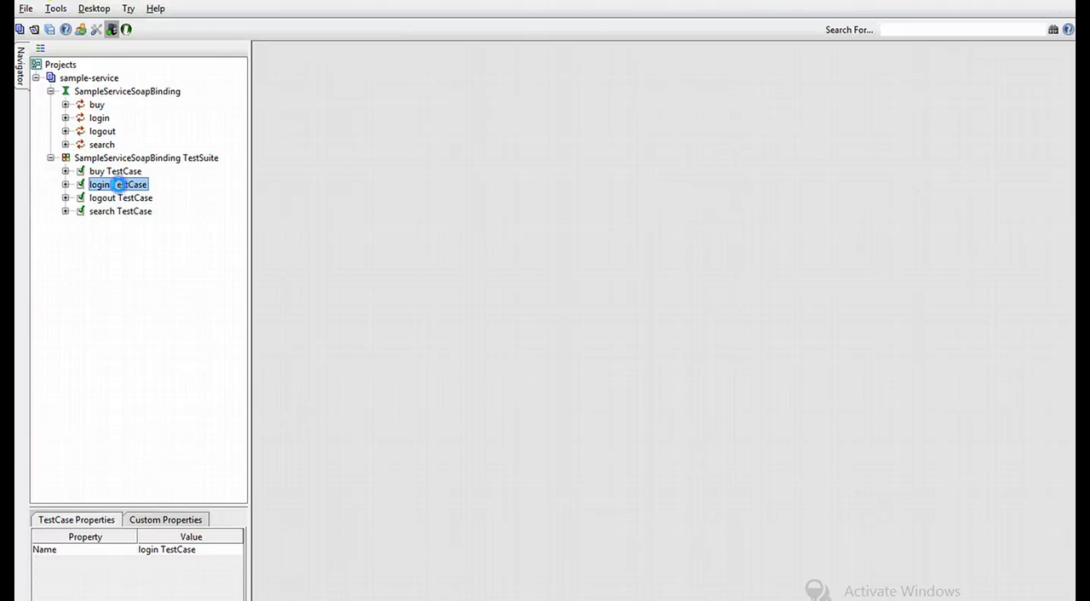
{"action": "double_click", "coordinate": [118, 184]}
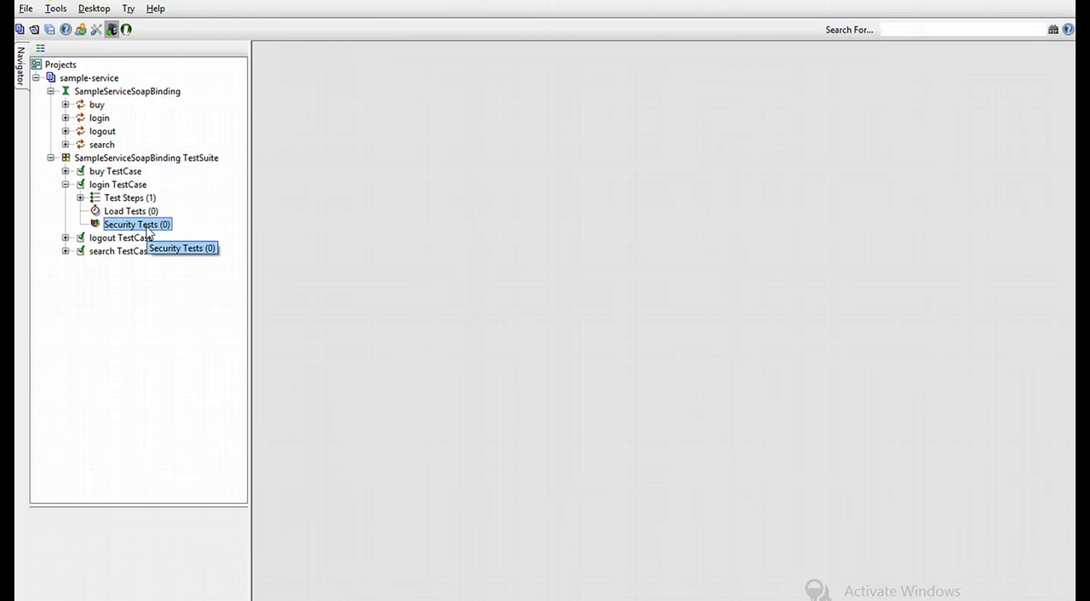
{"action": "left_click", "coordinate": [128, 197]}
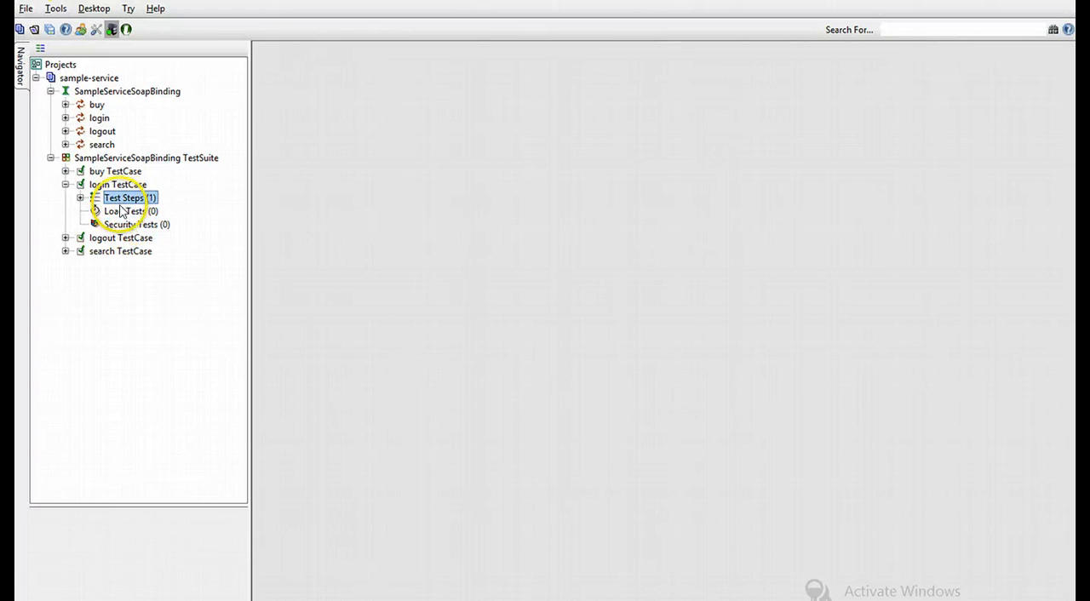
{"action": "left_click", "coordinate": [137, 224]}
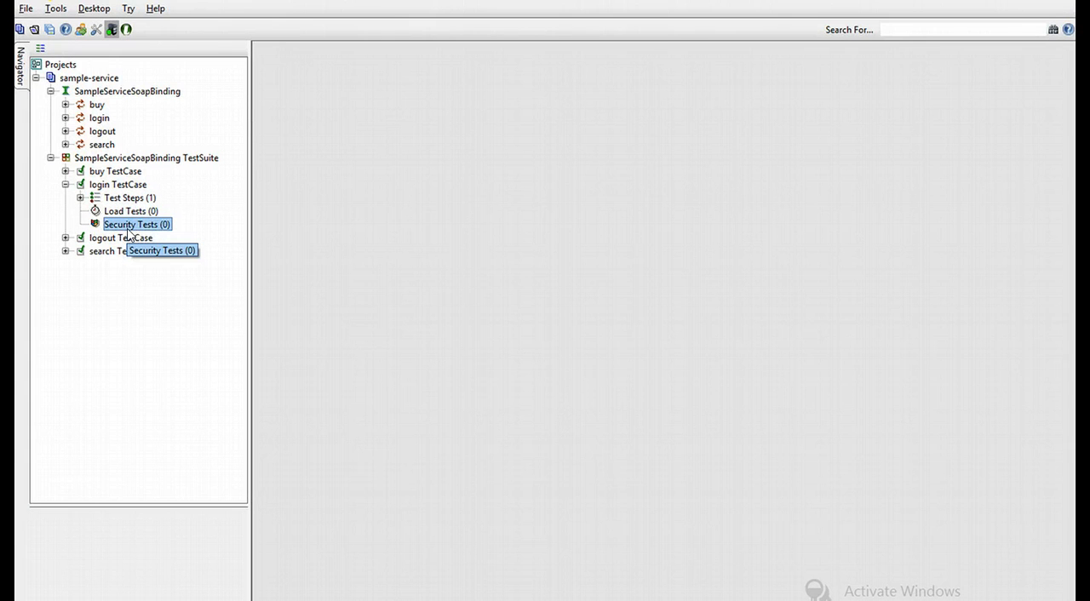
{"action": "mouse_move", "coordinate": [132, 233]}
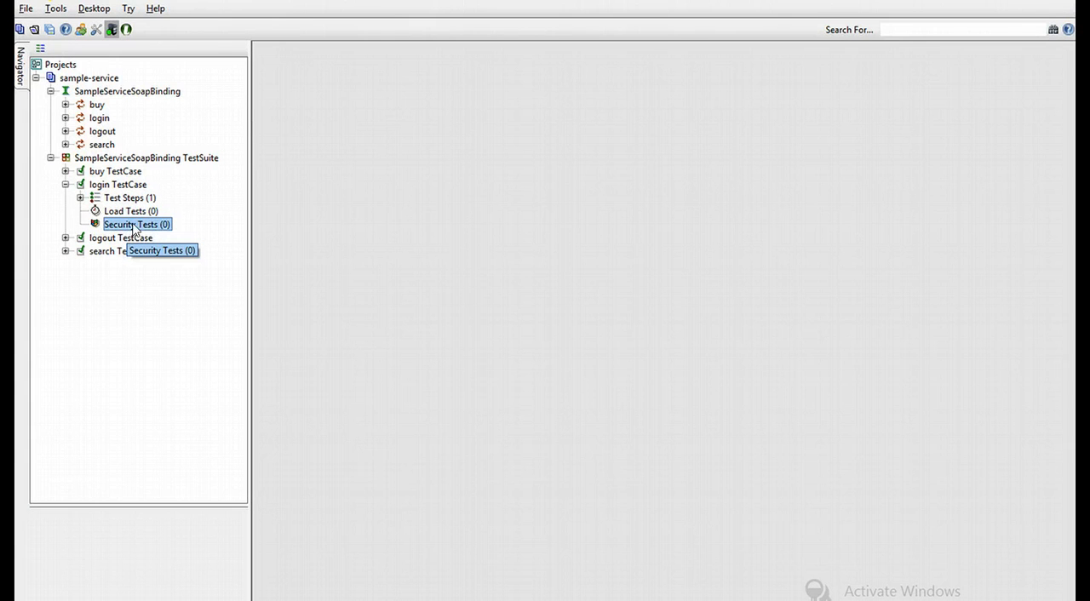
Add SecurityTest 1 to the login TestCase with nine automatically generated default scans
{"action": "right_click", "coordinate": [136, 224]}
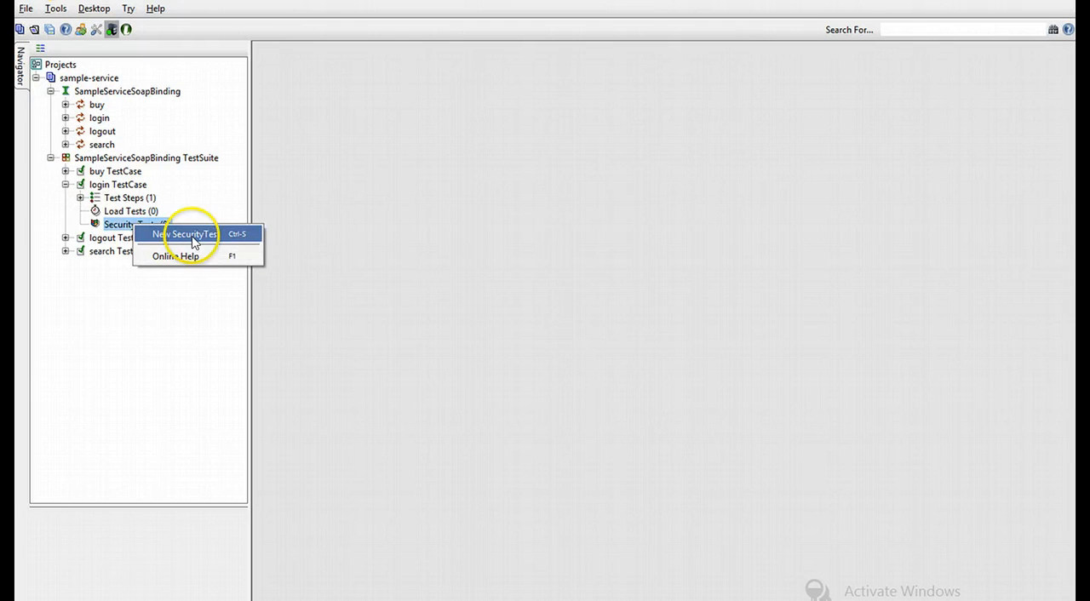
{"action": "left_click", "coordinate": [184, 234]}
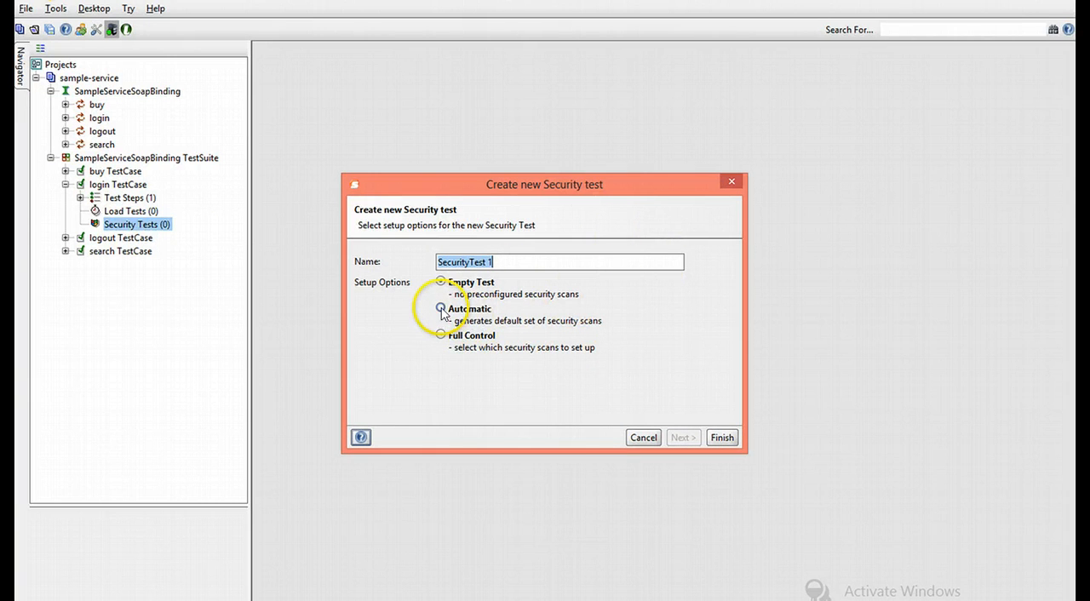
{"action": "left_click", "coordinate": [441, 308]}
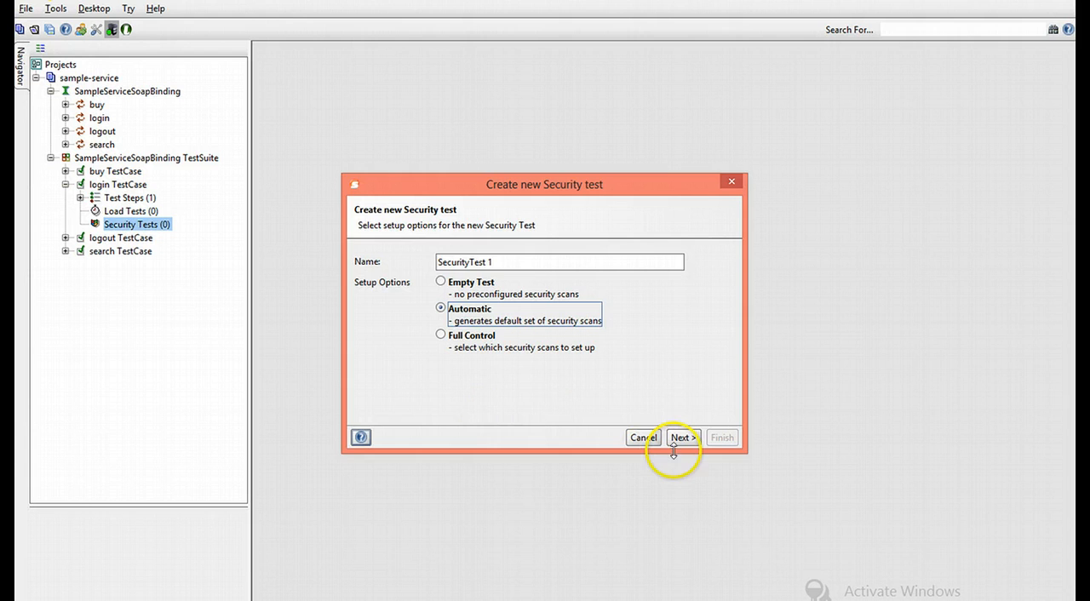
{"action": "left_click", "coordinate": [682, 437]}
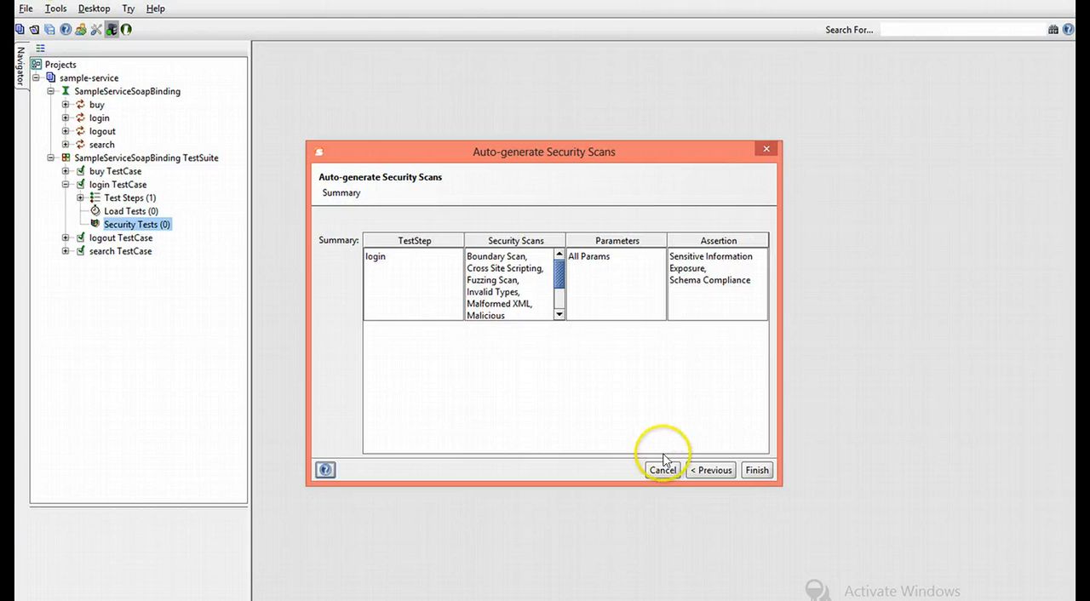
{"action": "mouse_move", "coordinate": [665, 455]}
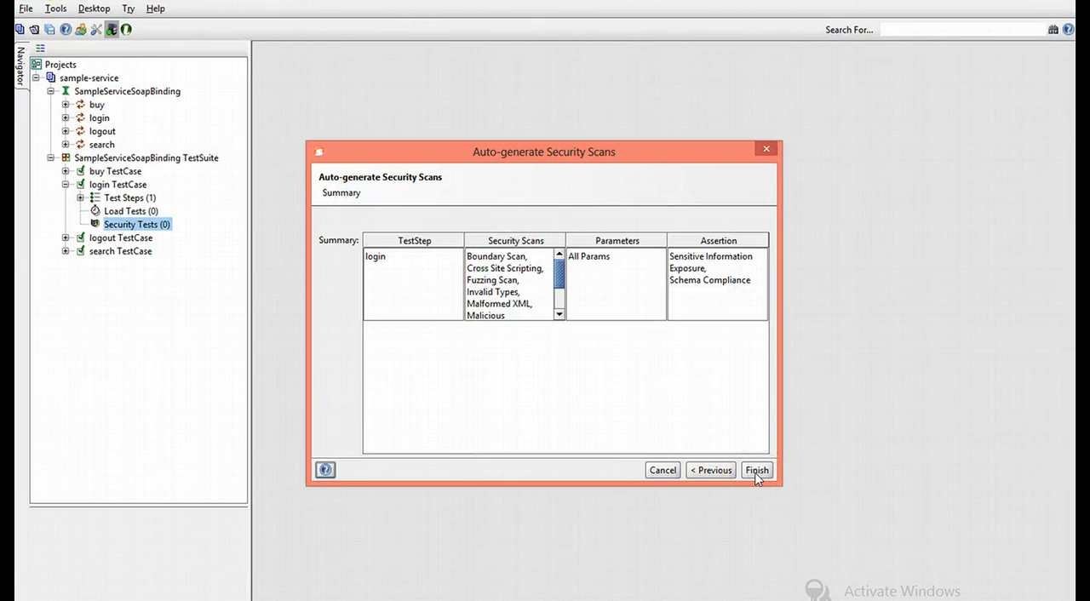
{"action": "left_click", "coordinate": [756, 470]}
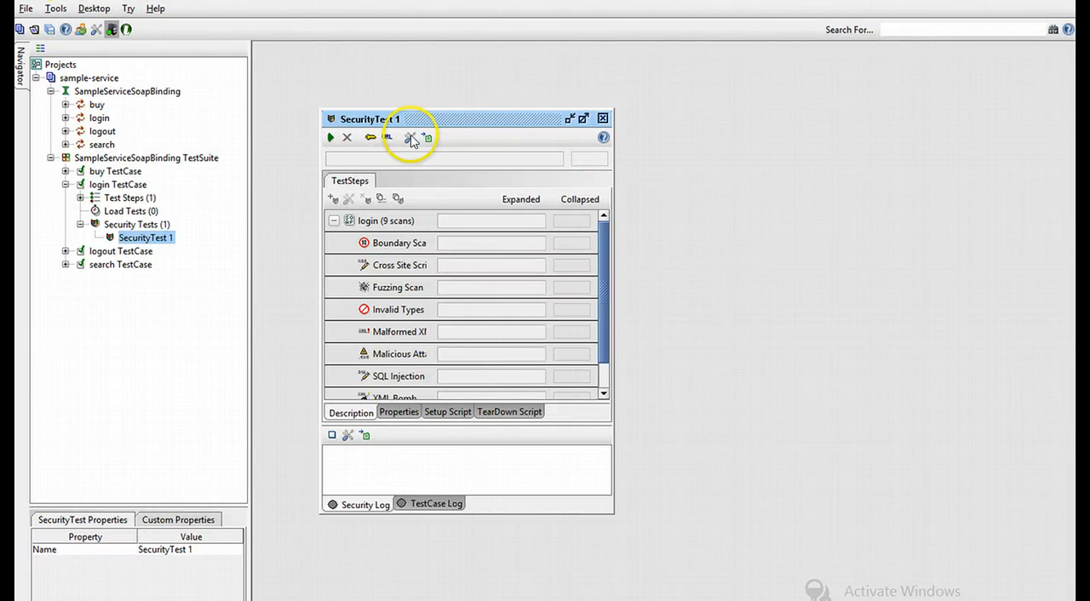
Run SecurityTest 1 and watch Cross Site Scripting alerts fill the Security Log
{"action": "left_click", "coordinate": [330, 137]}
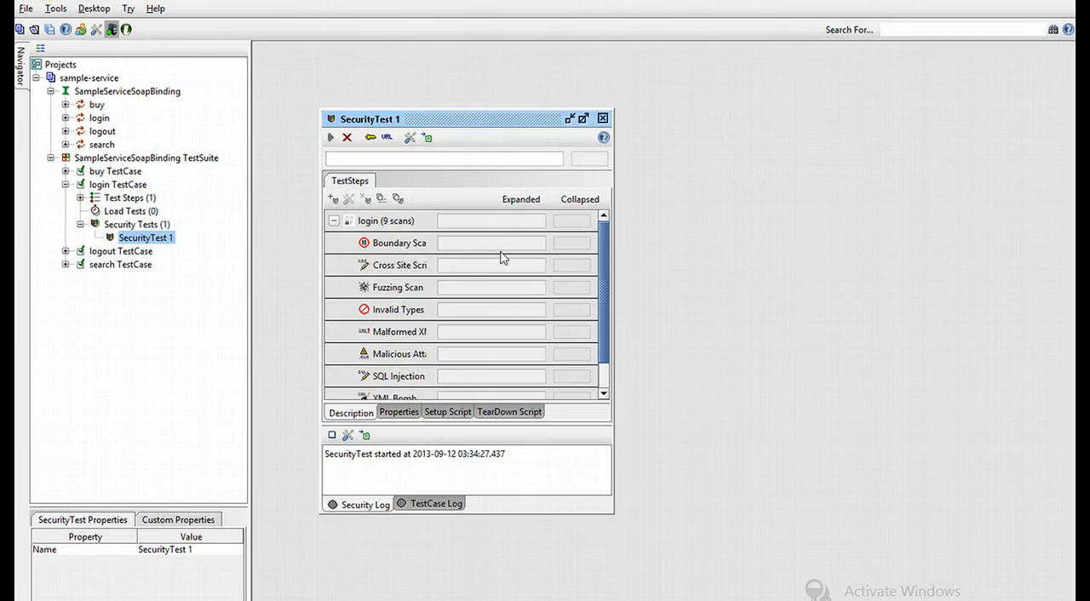
{"action": "left_click", "coordinate": [331, 137]}
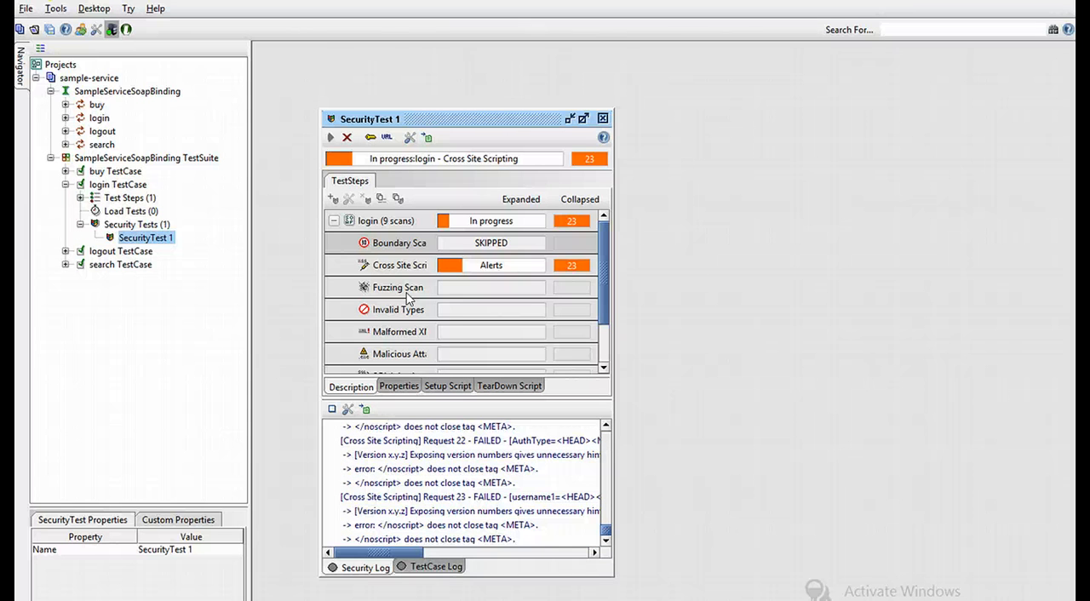
{"action": "left_click", "coordinate": [441, 469]}
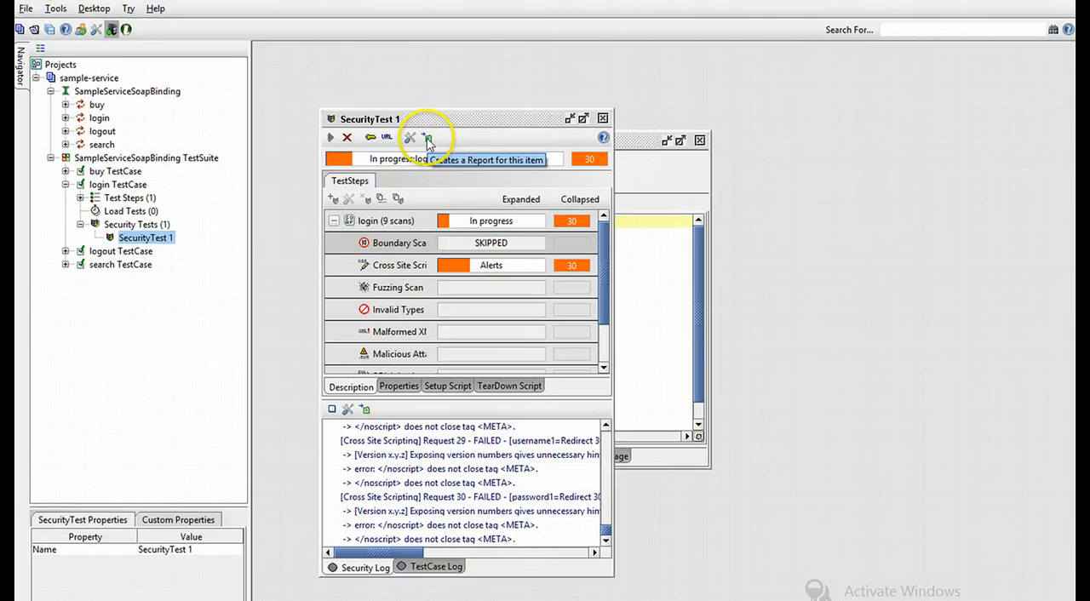
Generate a SecurityTest Report for SecurityTest 1 with the default options
{"action": "left_click", "coordinate": [428, 137]}
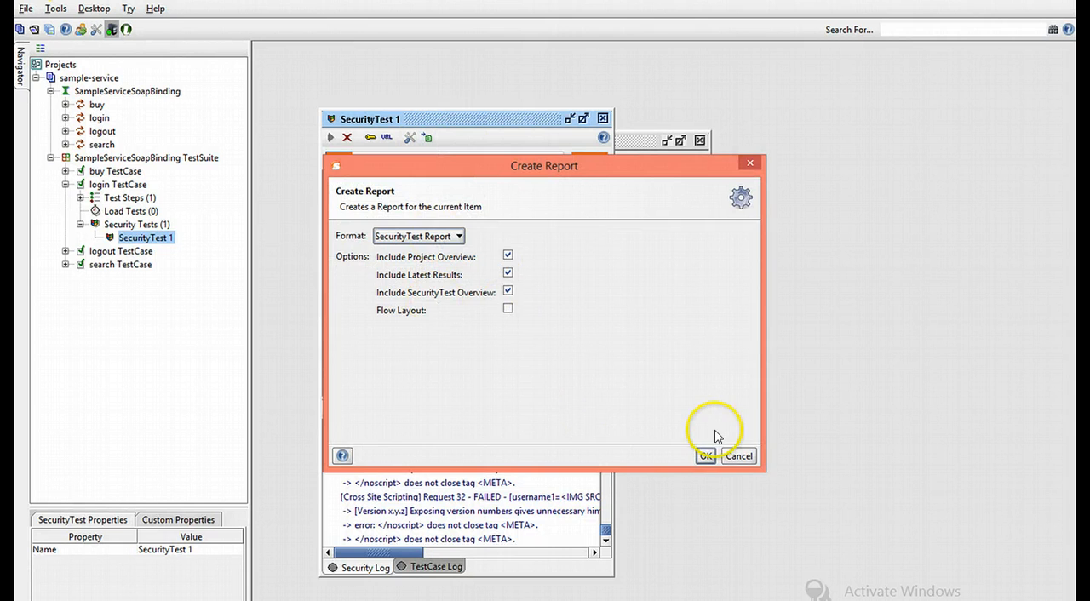
{"action": "left_click", "coordinate": [706, 455]}
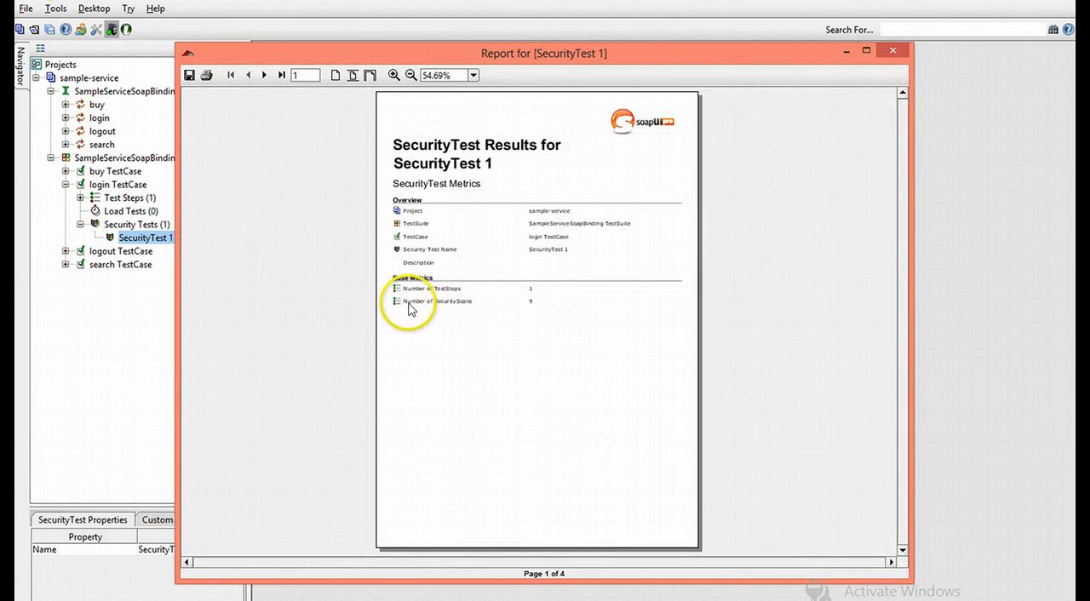
{"action": "mouse_move", "coordinate": [458, 299]}
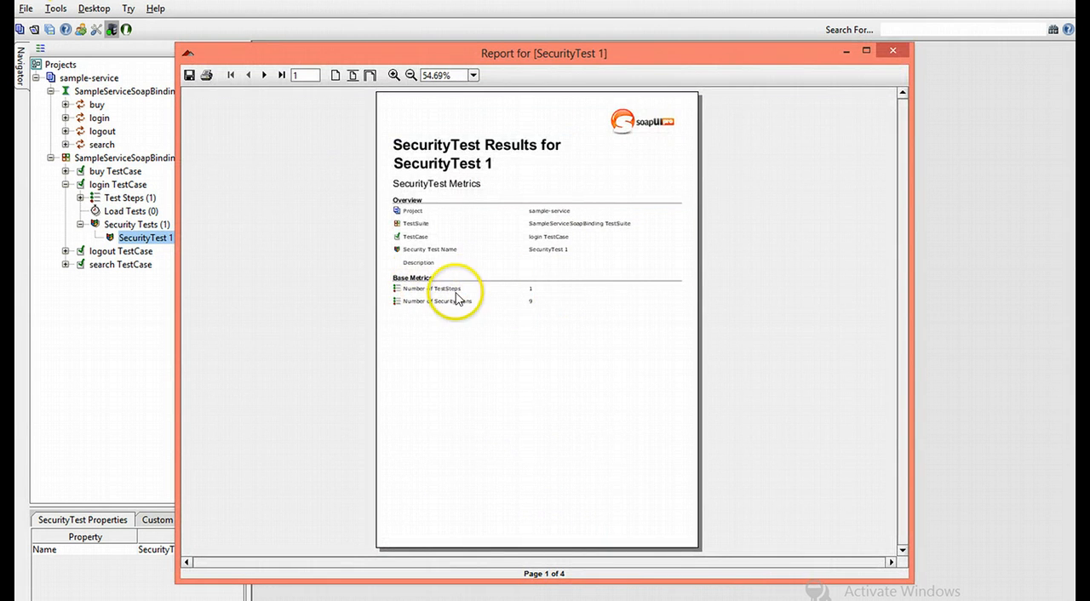
{"action": "mouse_move", "coordinate": [498, 246]}
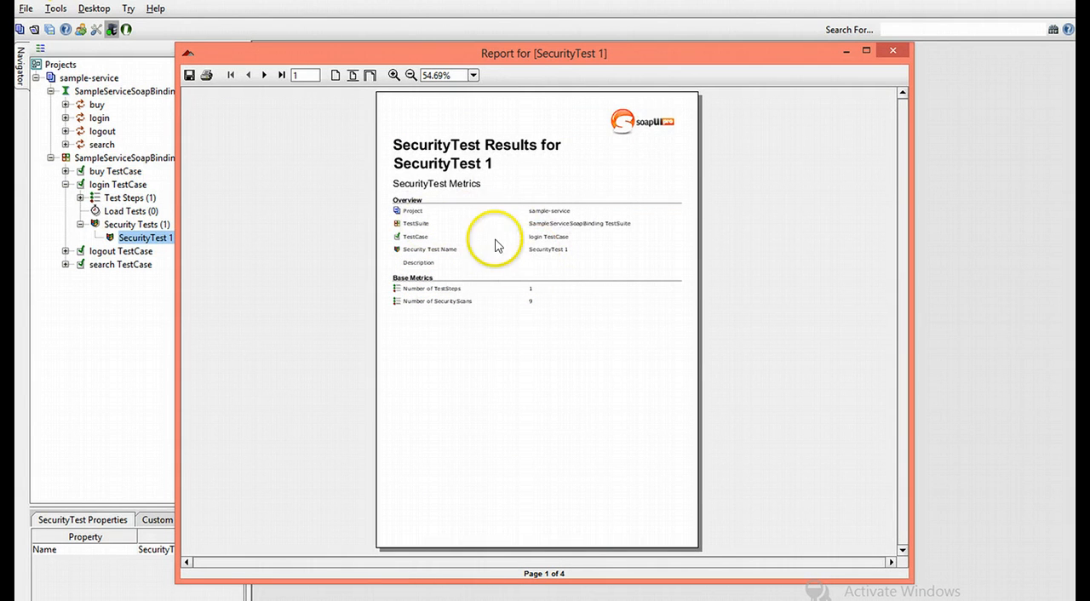